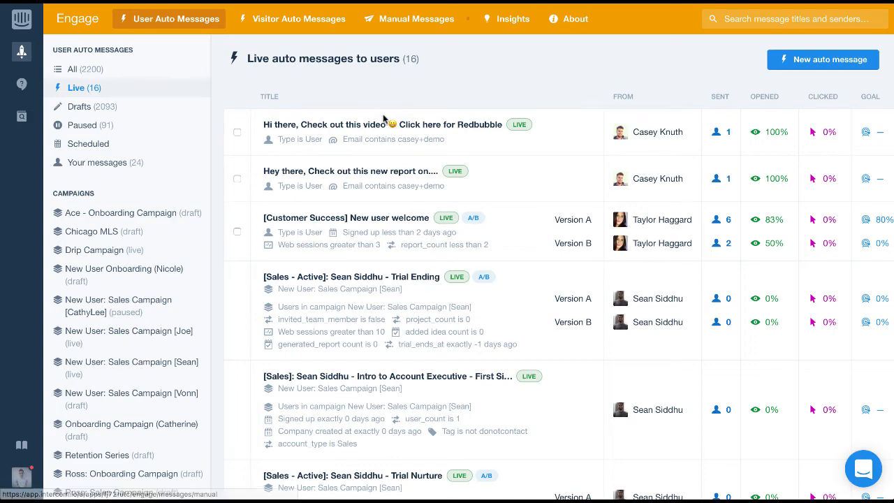
mouse_move(305, 89)
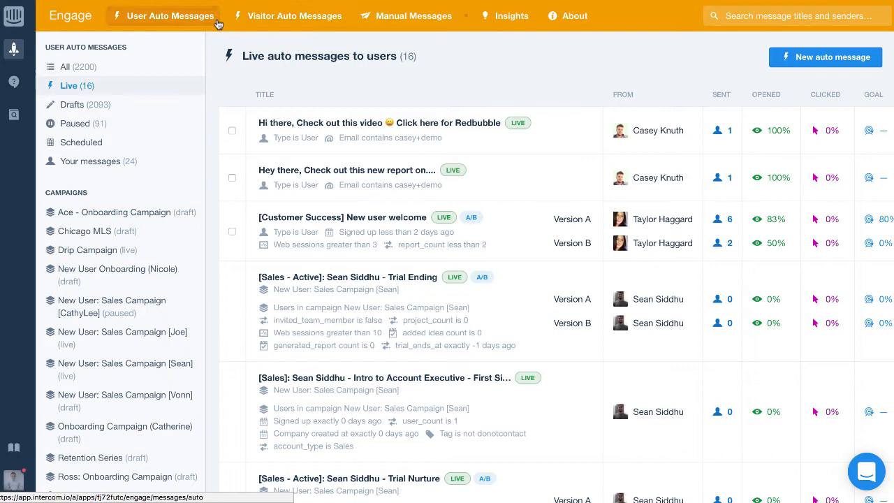
mouse_move(184, 21)
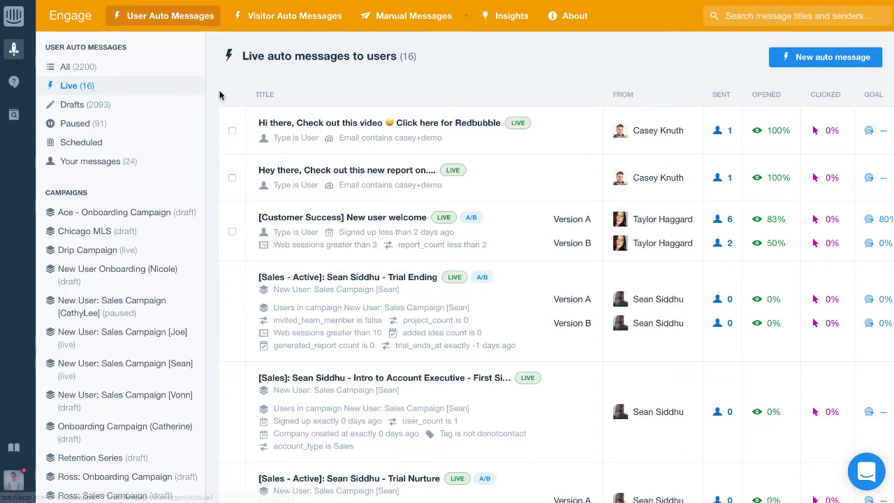
Switch from the user auto messages list to the Visitor Auto Messages view
scroll("down", 3)
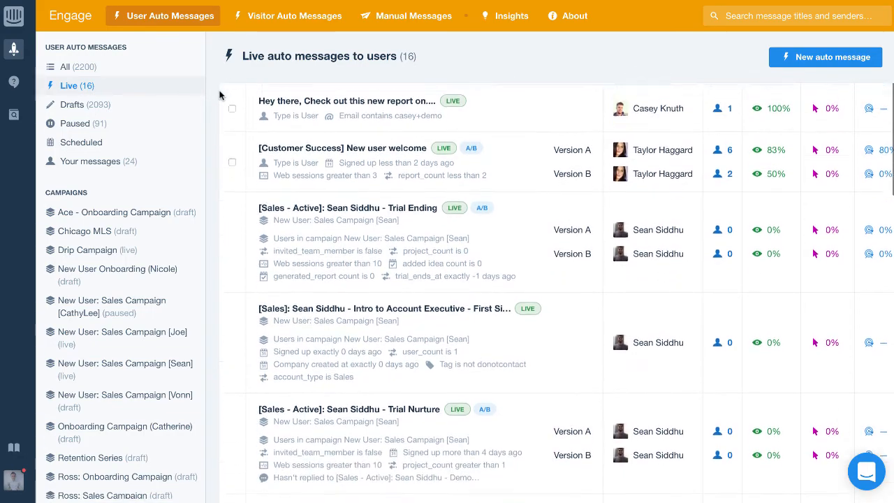
scroll("down", 3)
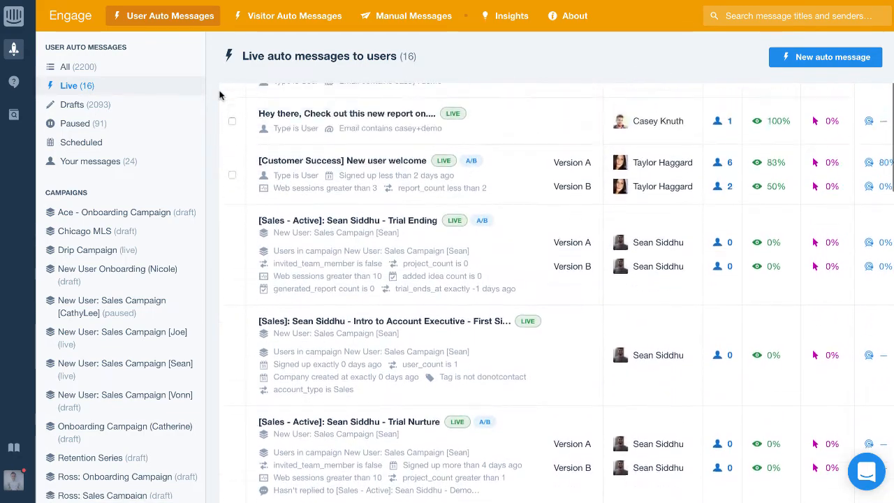
scroll("up", 3)
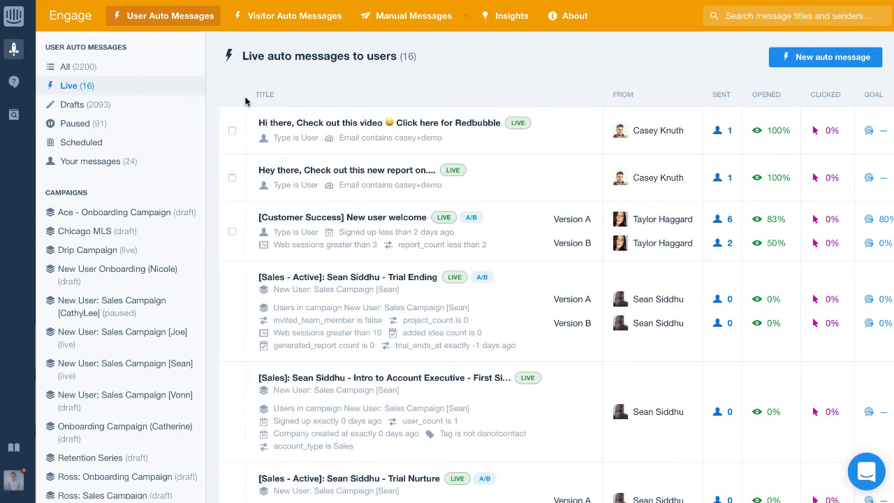
mouse_move(389, 96)
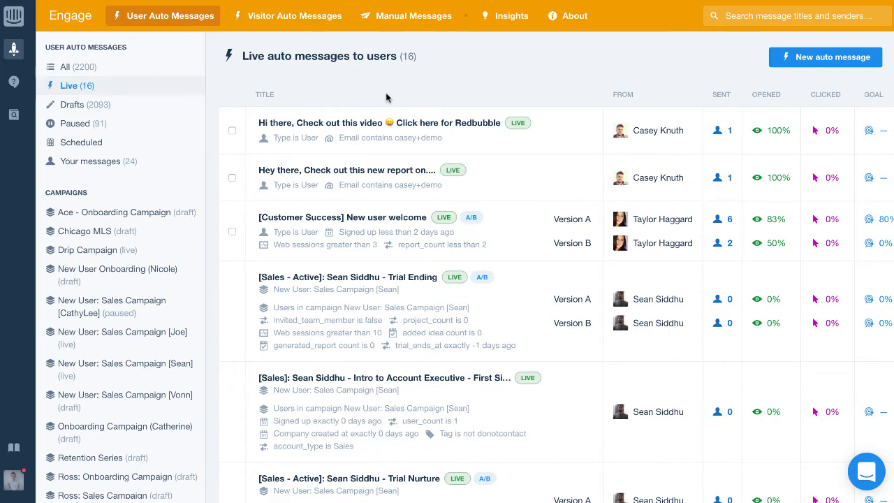
mouse_move(335, 48)
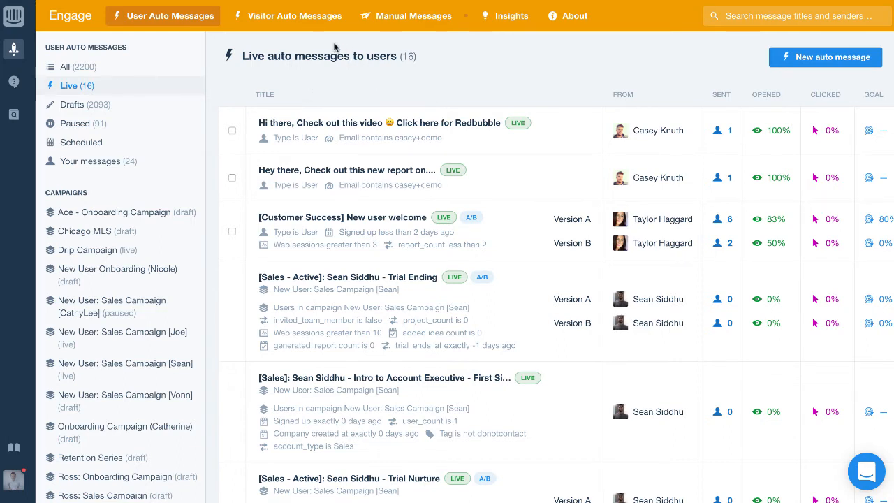
left_click(295, 15)
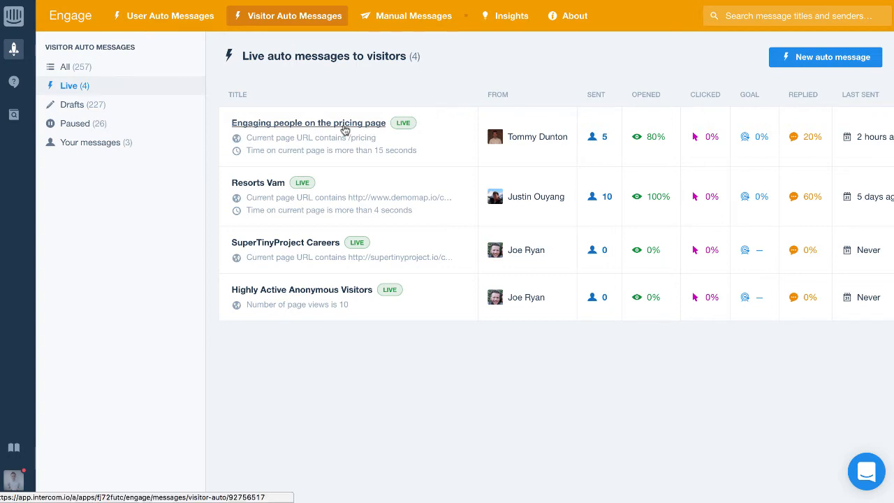
mouse_move(342, 126)
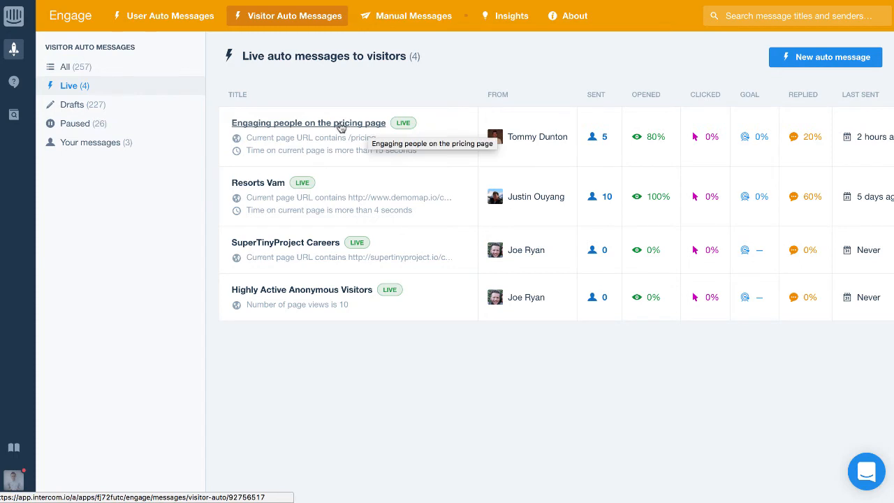
mouse_move(392, 89)
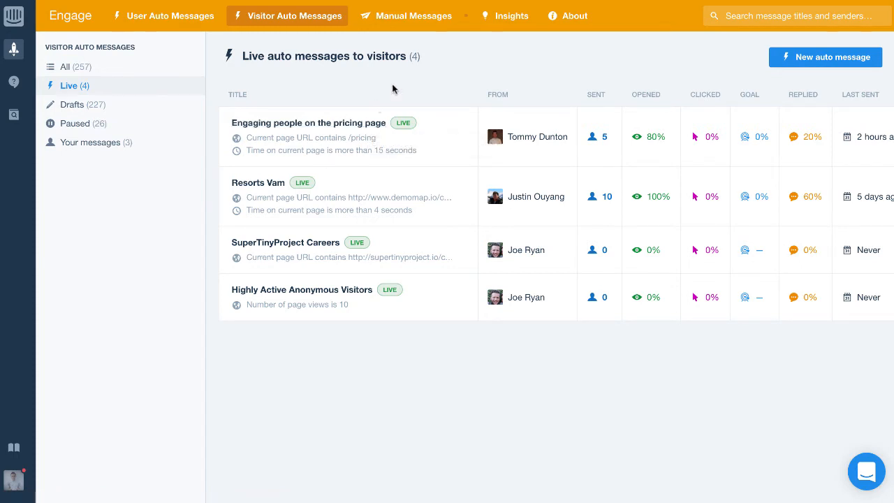
mouse_move(432, 39)
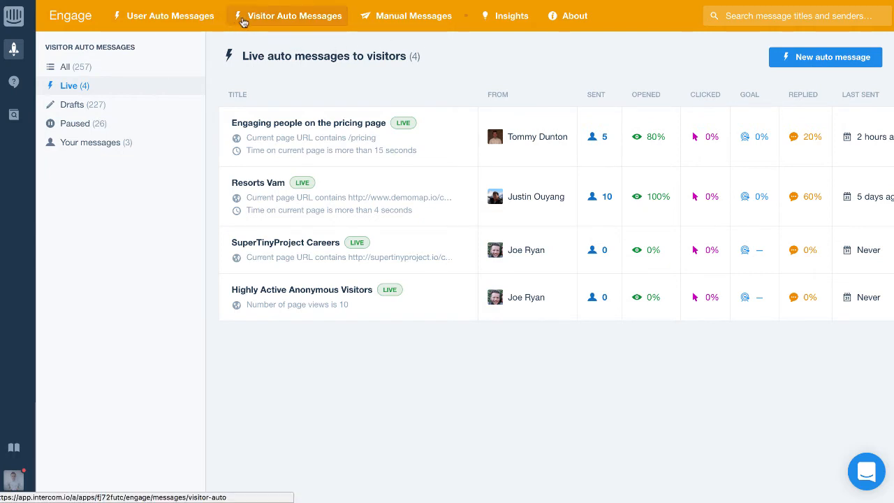
mouse_move(277, 50)
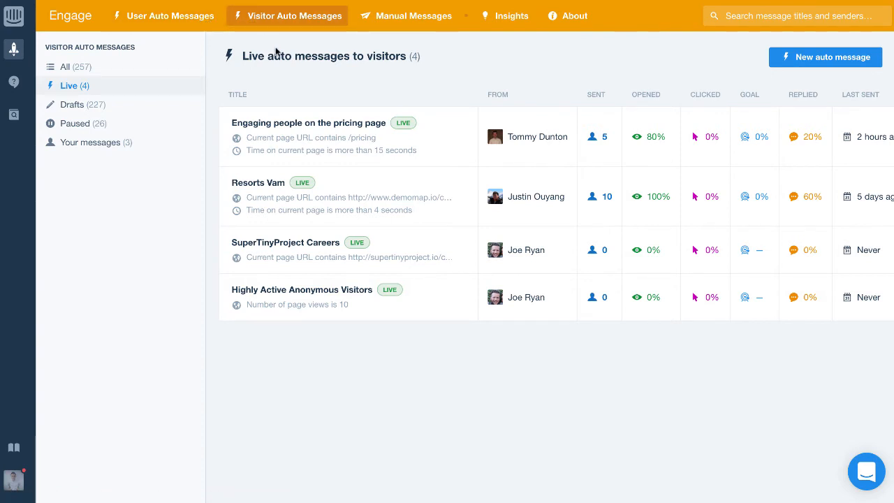
mouse_move(279, 40)
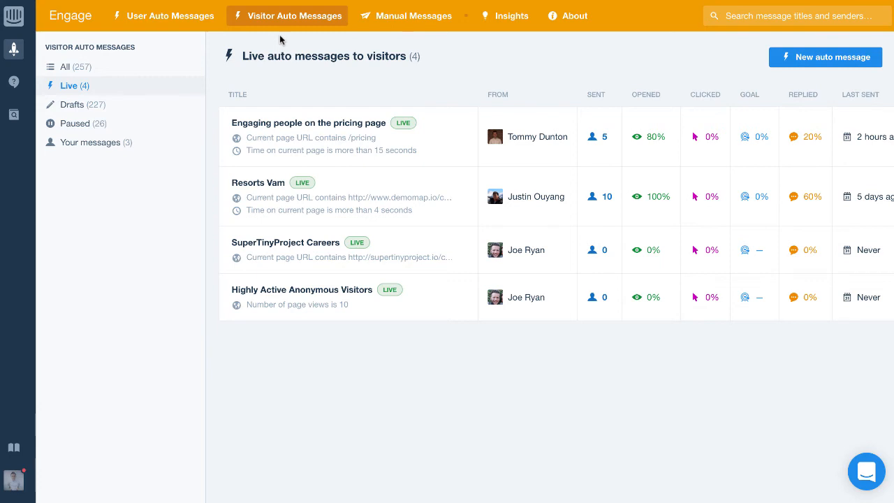
mouse_move(414, 16)
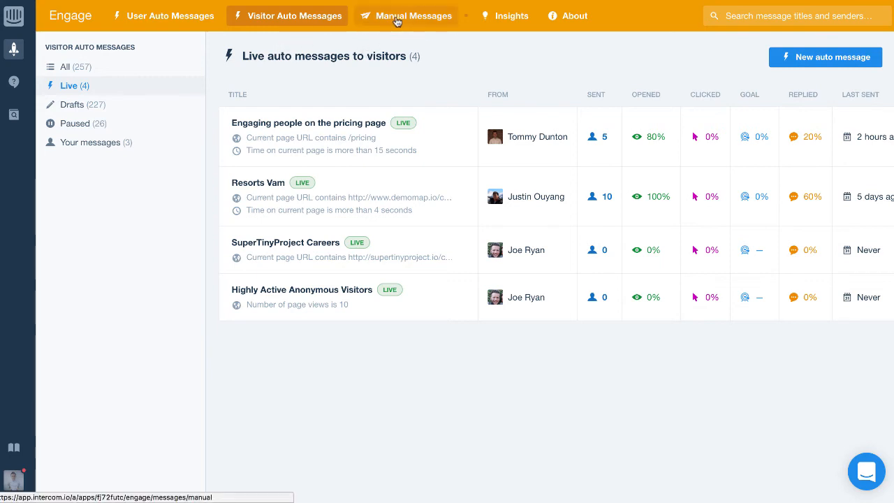
View the 2,622 sent Manual Messages, then return to the User Auto Messages list
left_click(413, 15)
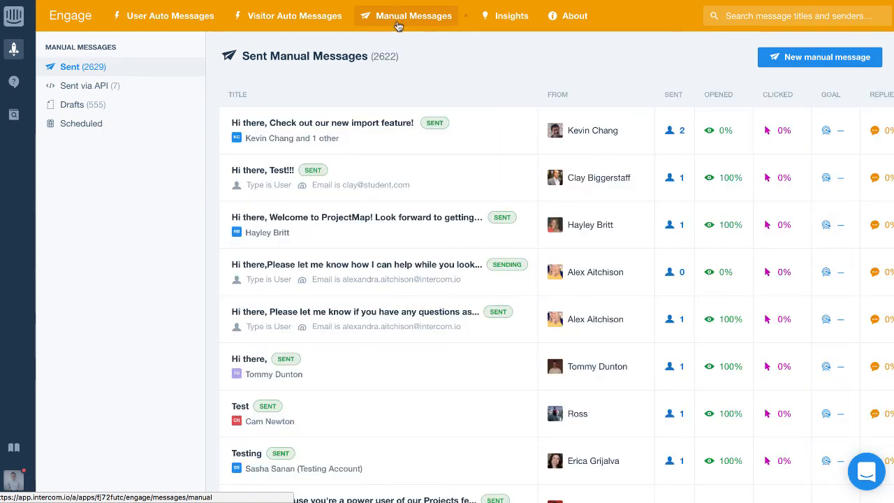
mouse_move(395, 87)
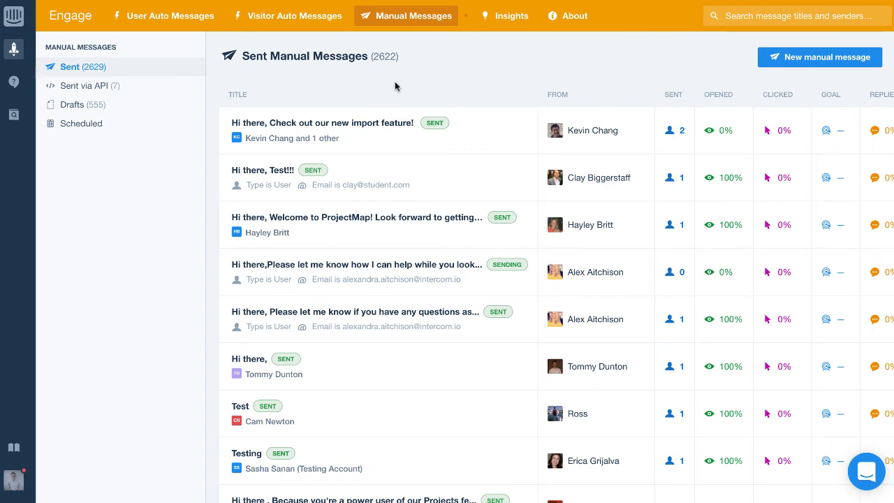
mouse_move(400, 64)
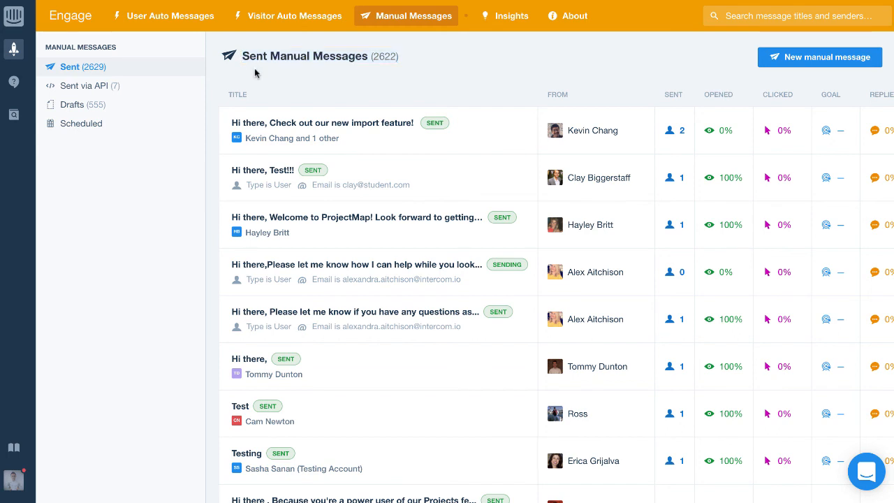
left_click(170, 15)
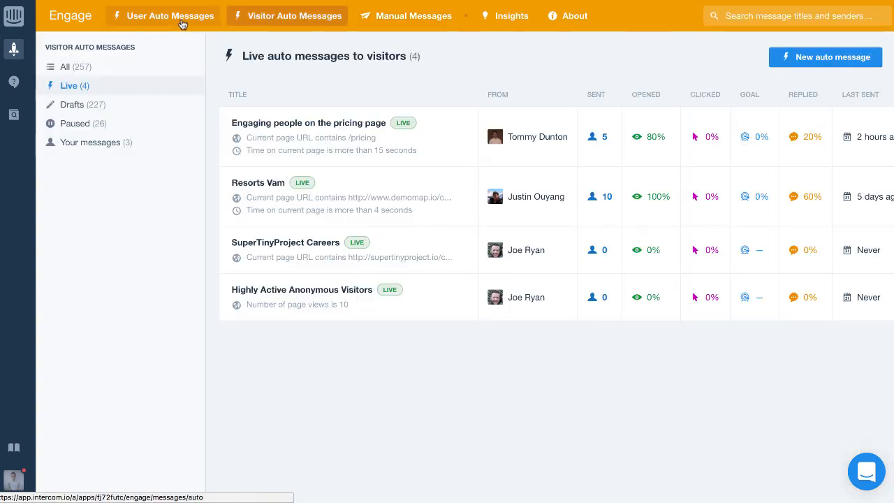